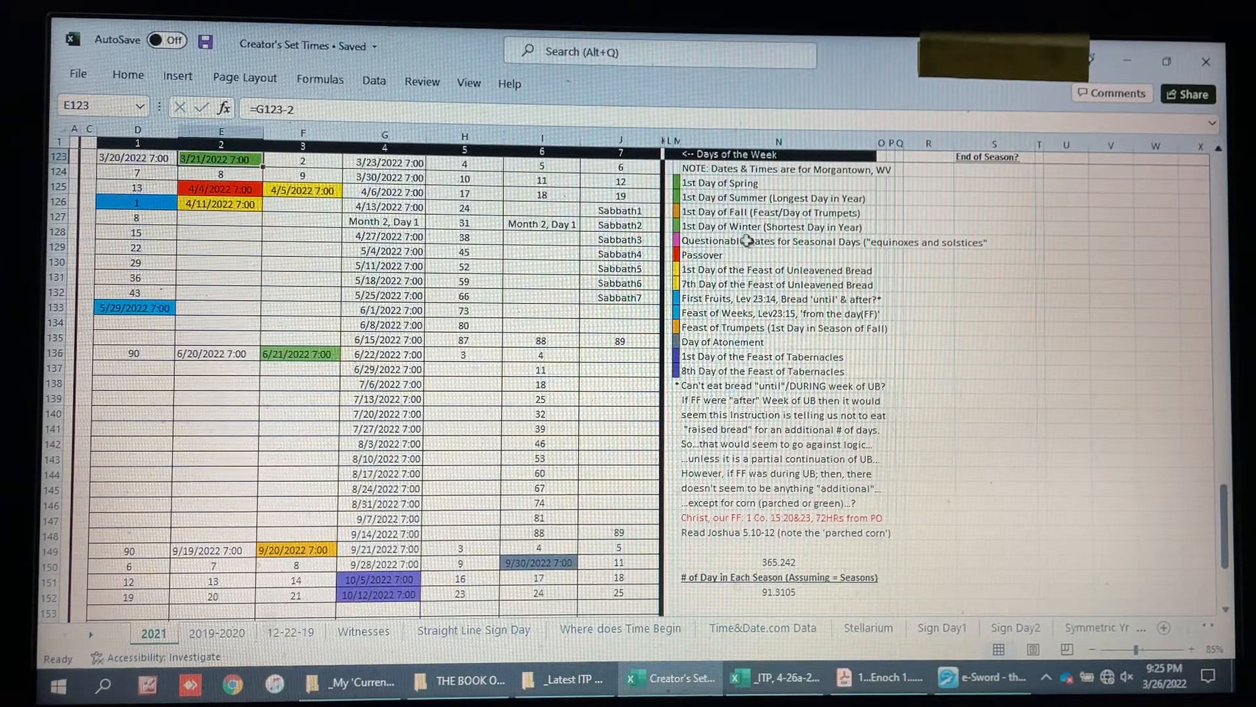
pyautogui.moveTo(689, 212)
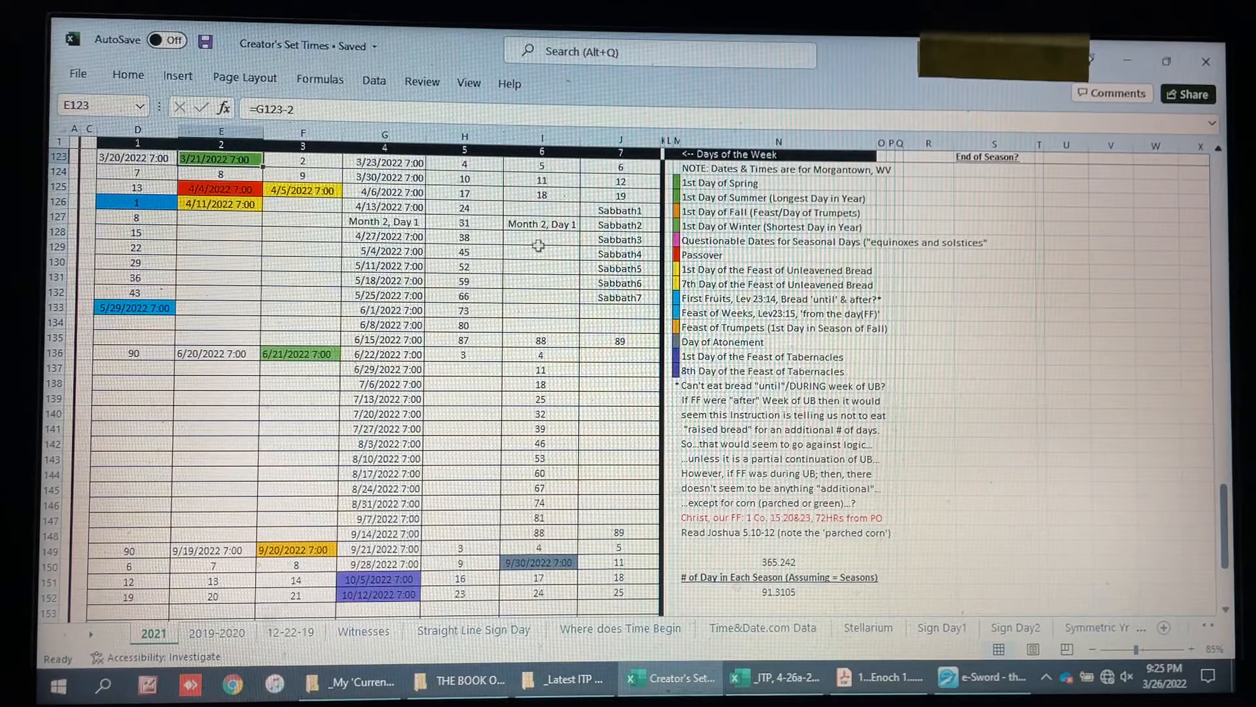
pyautogui.moveTo(729, 276)
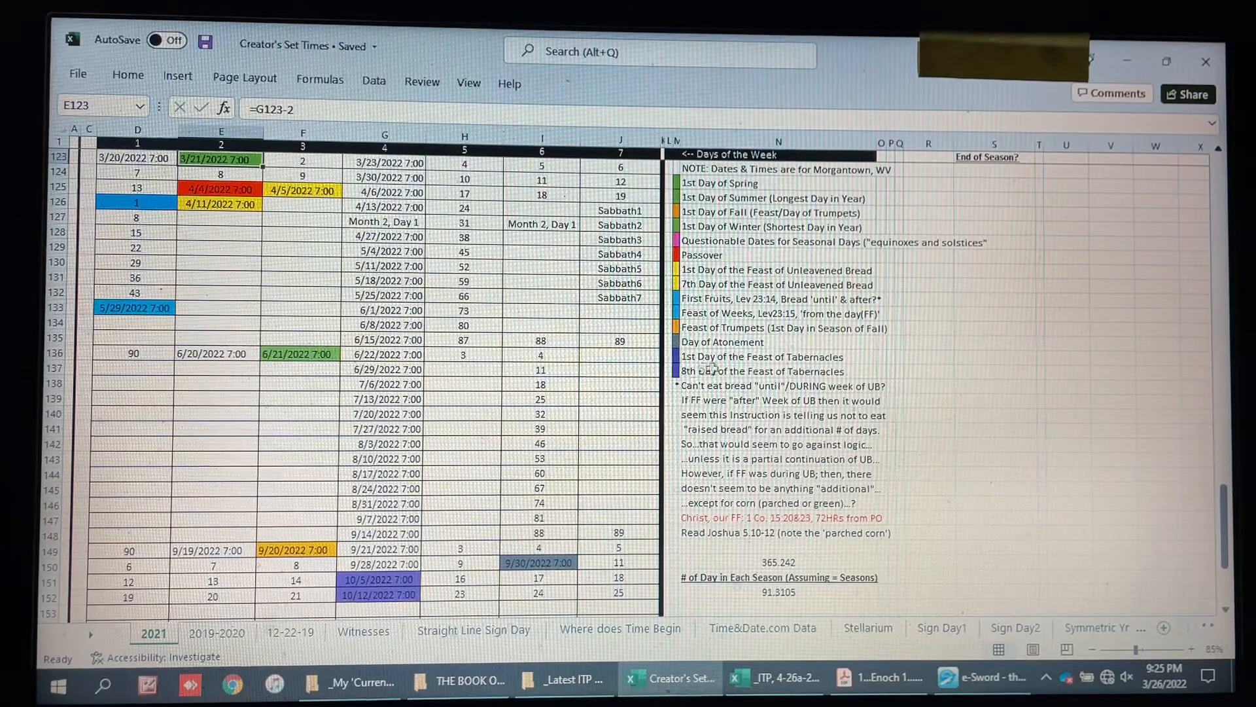
pyautogui.moveTo(1016, 369)
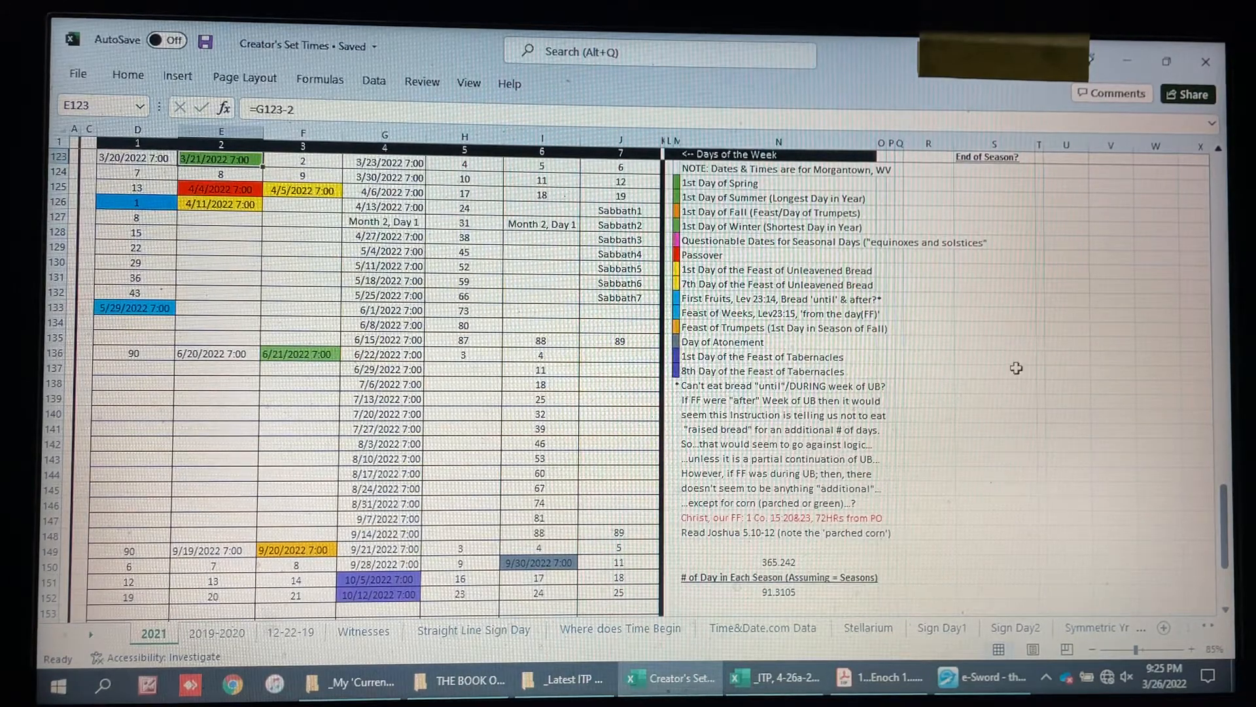
pyautogui.moveTo(988, 358)
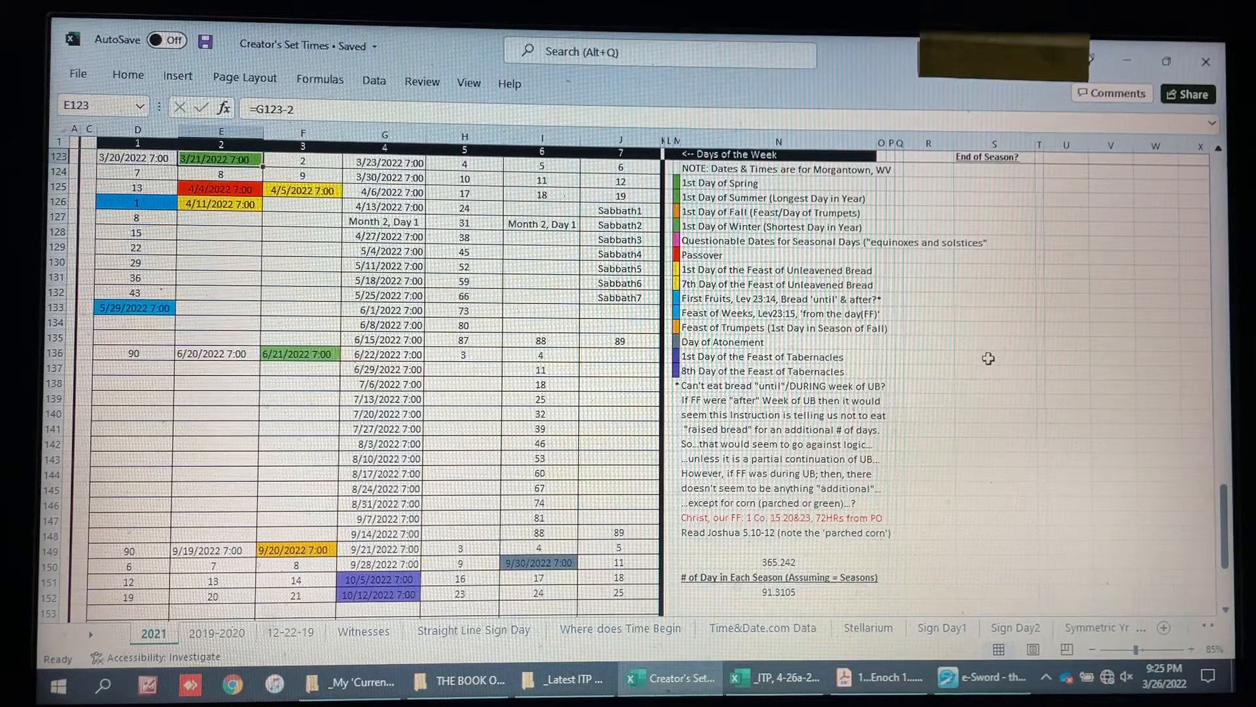
pyautogui.moveTo(992, 367)
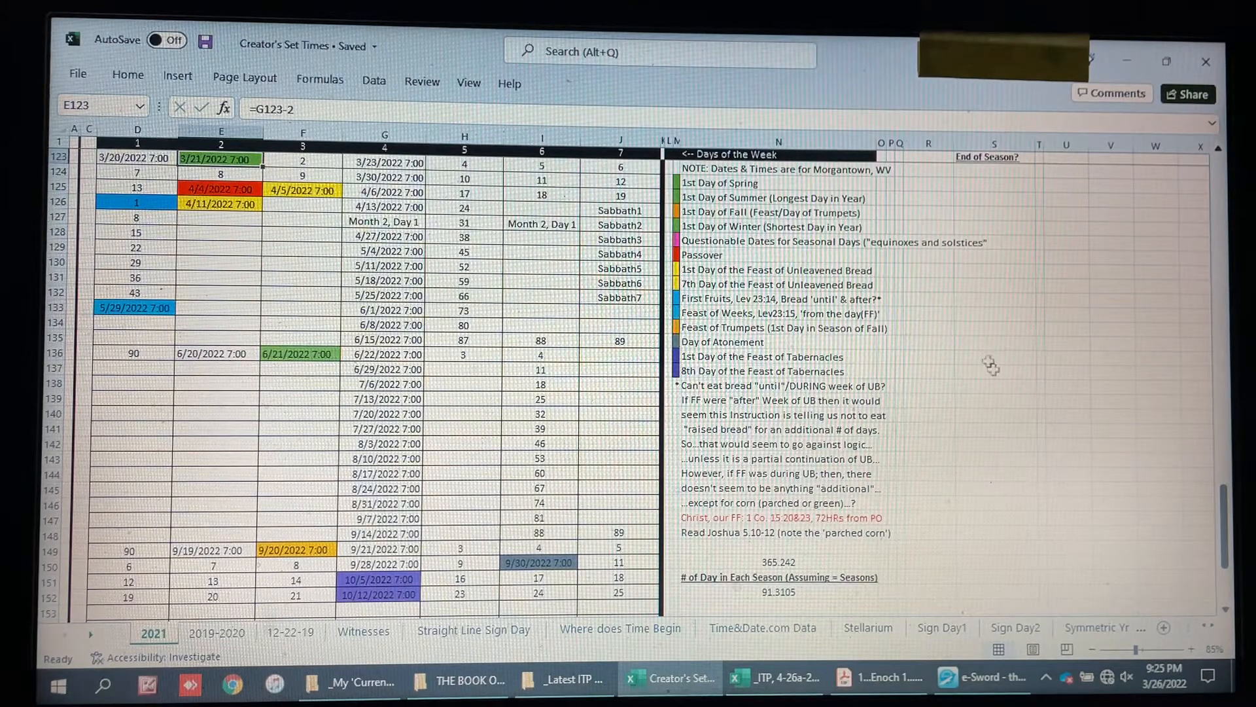
pyautogui.click(983, 681)
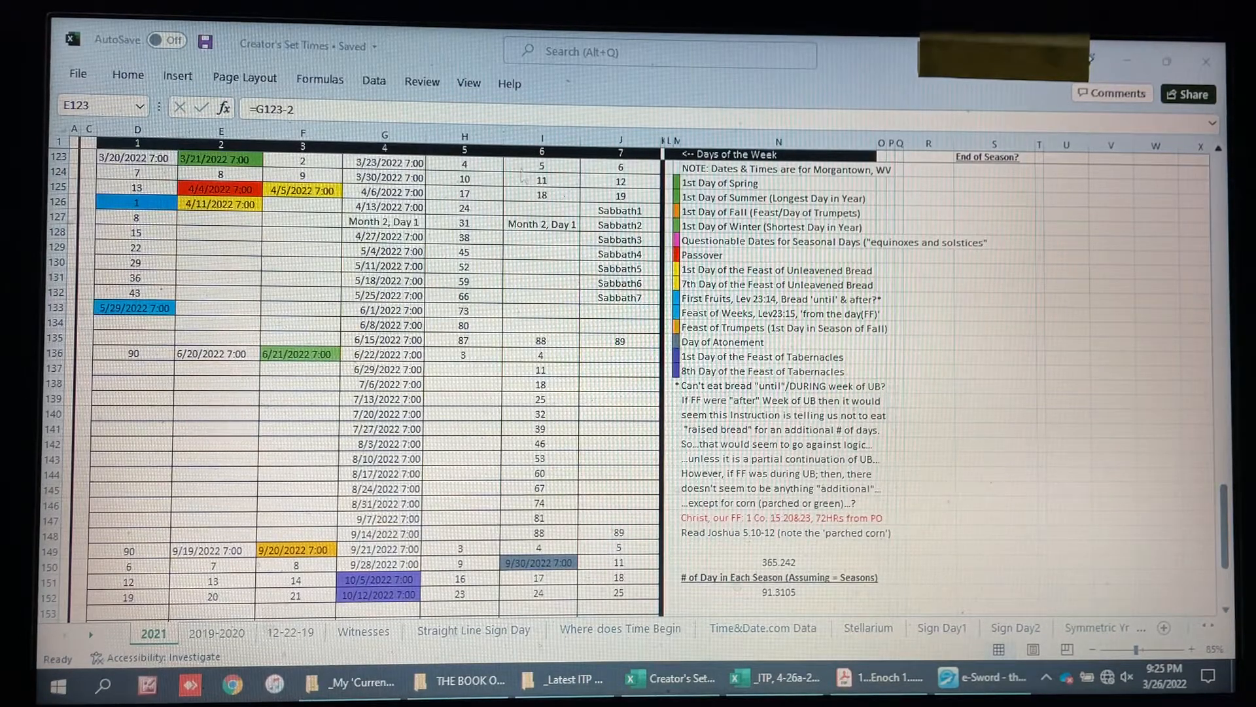
pyautogui.moveTo(810, 303)
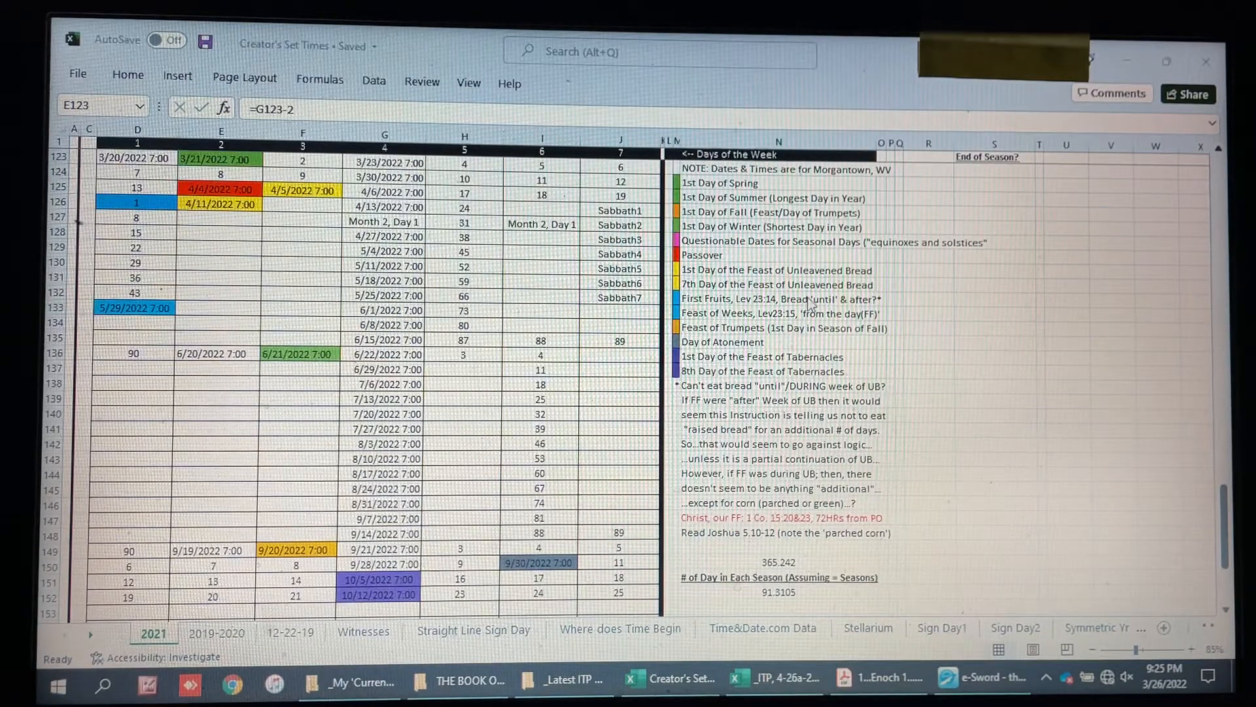
pyautogui.moveTo(1039, 321)
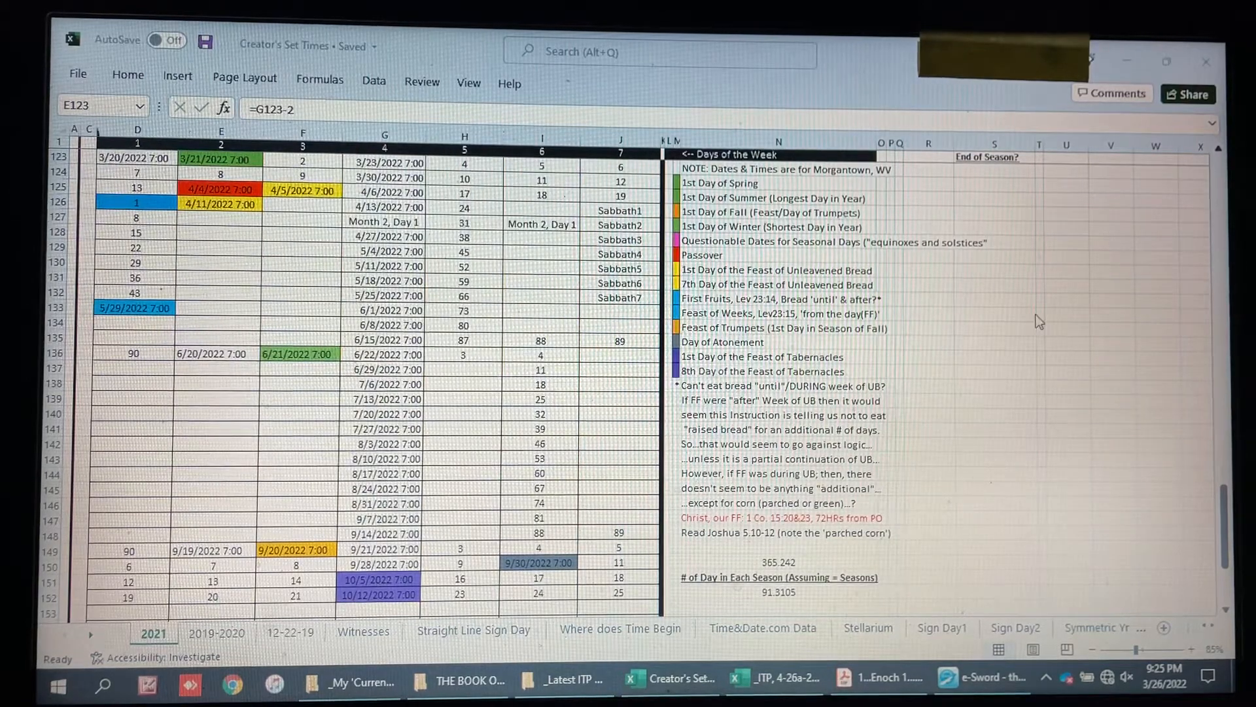